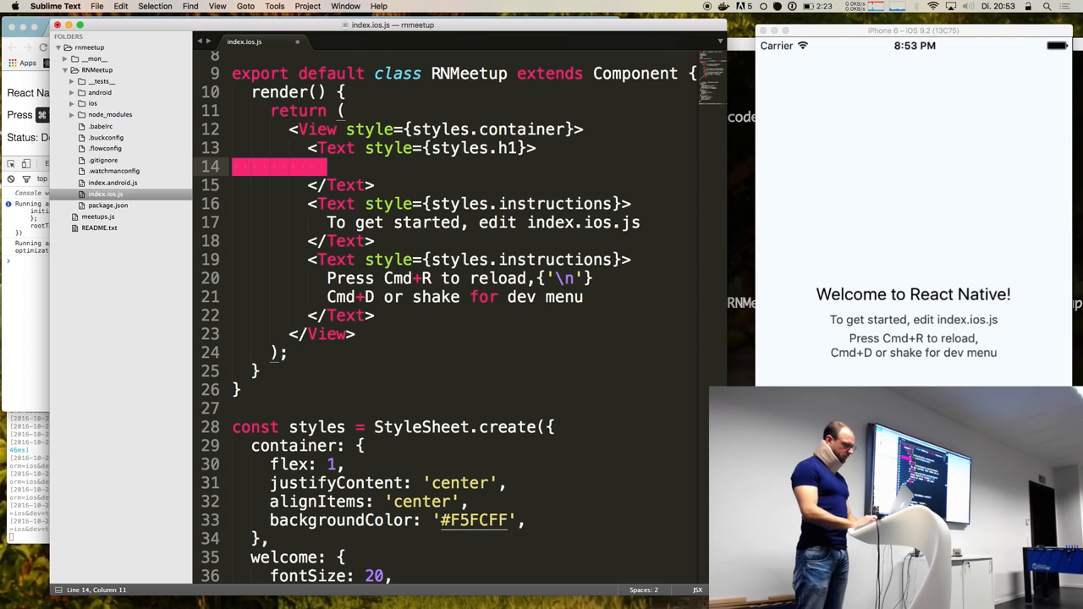
# - Enter 'Meetup Finder' as the text of the h1 Text element
pyautogui.write('Meetu p')
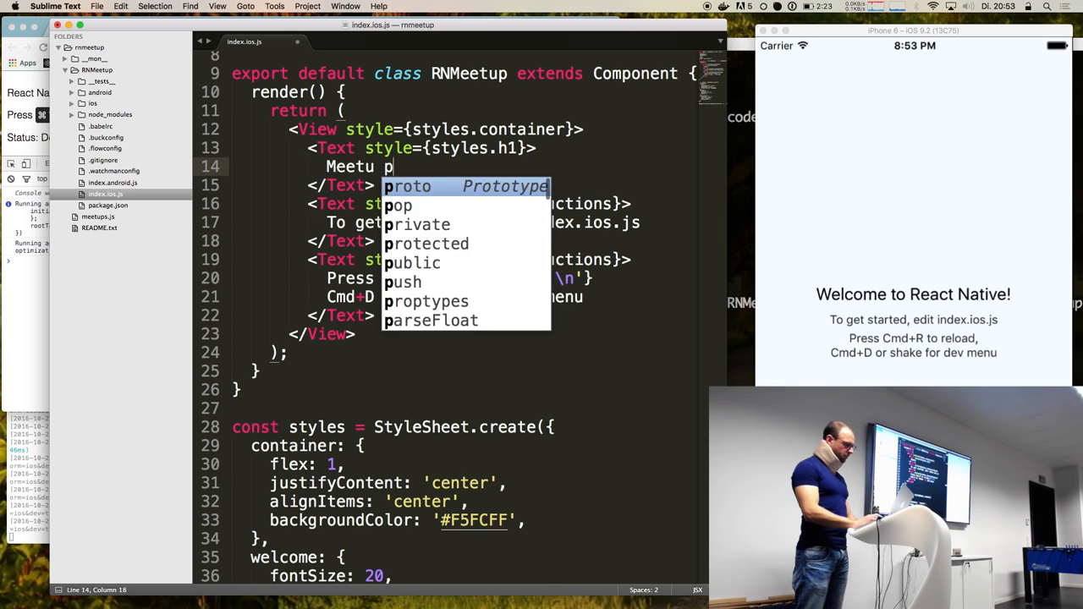
pyautogui.write('Finder')
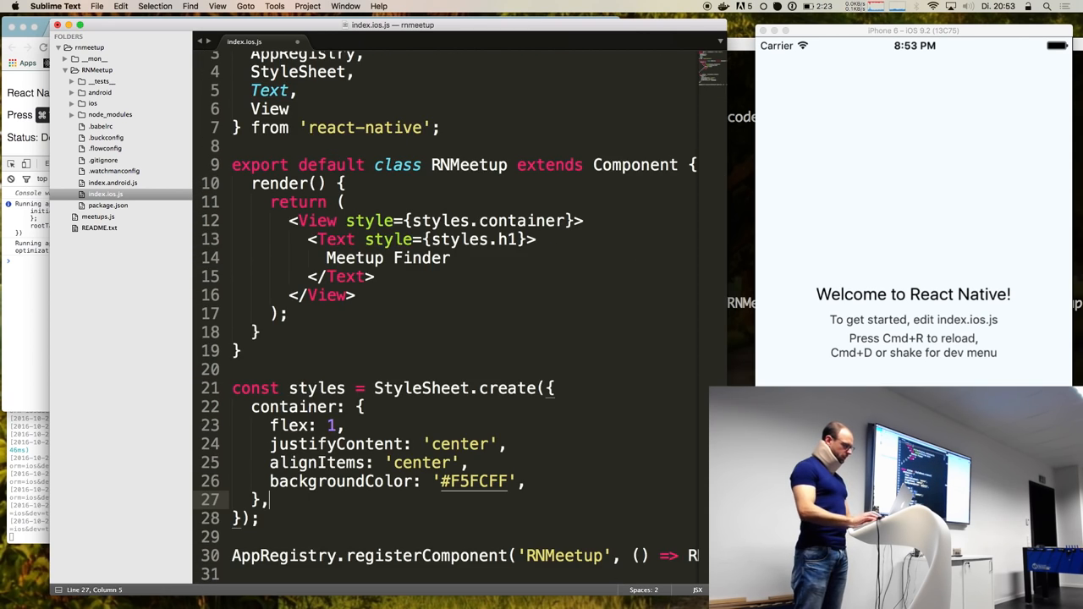
# - Add an empty 'h1: {' style entry below the container style, then begin a View tag
pyautogui.press('enter')
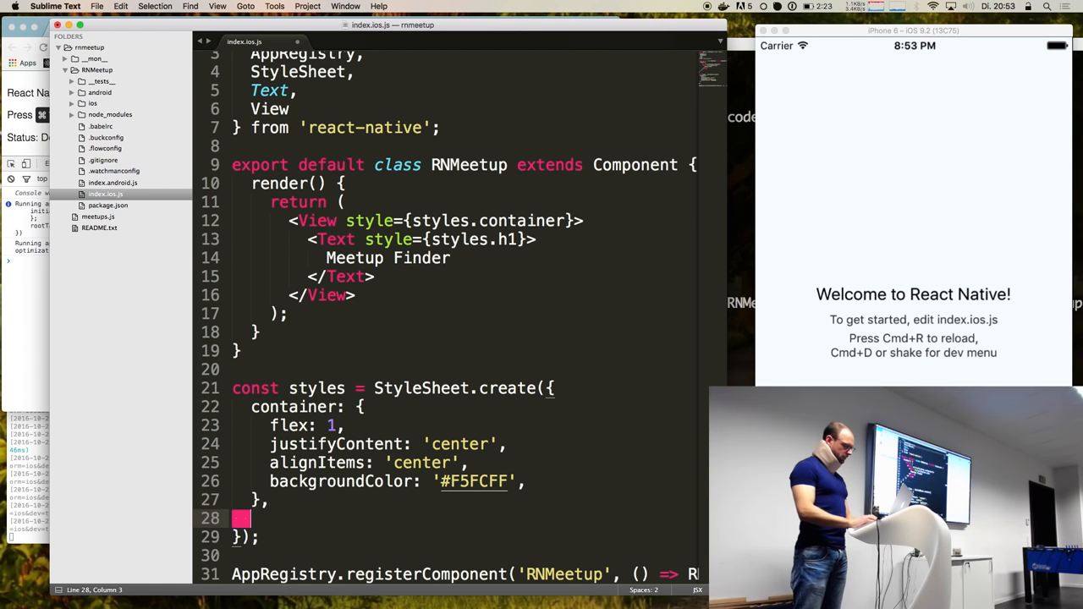
pyautogui.write('h1: {')
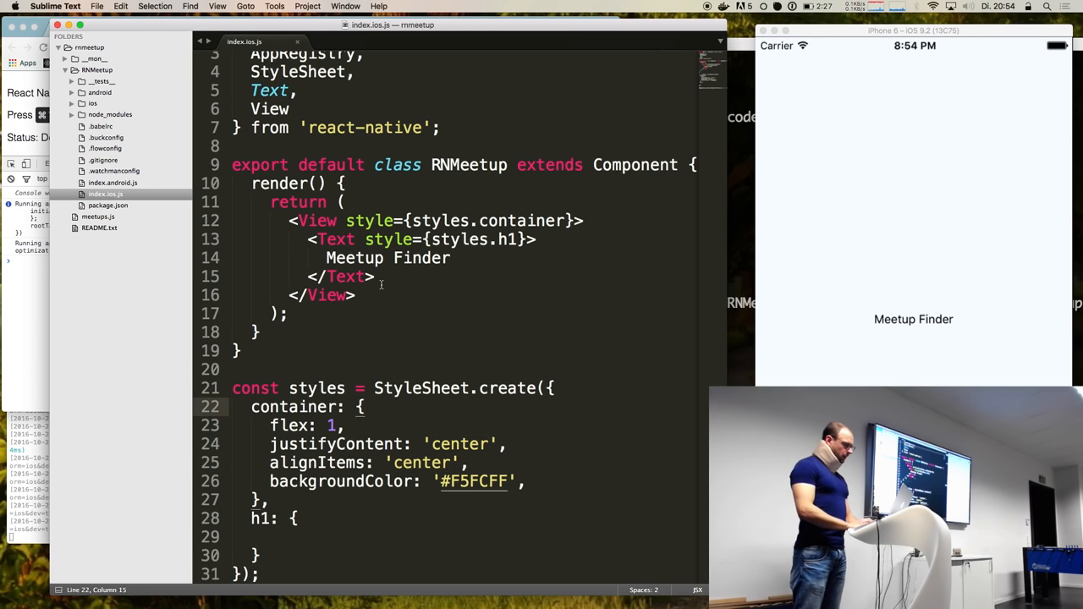
pyautogui.write('<V')
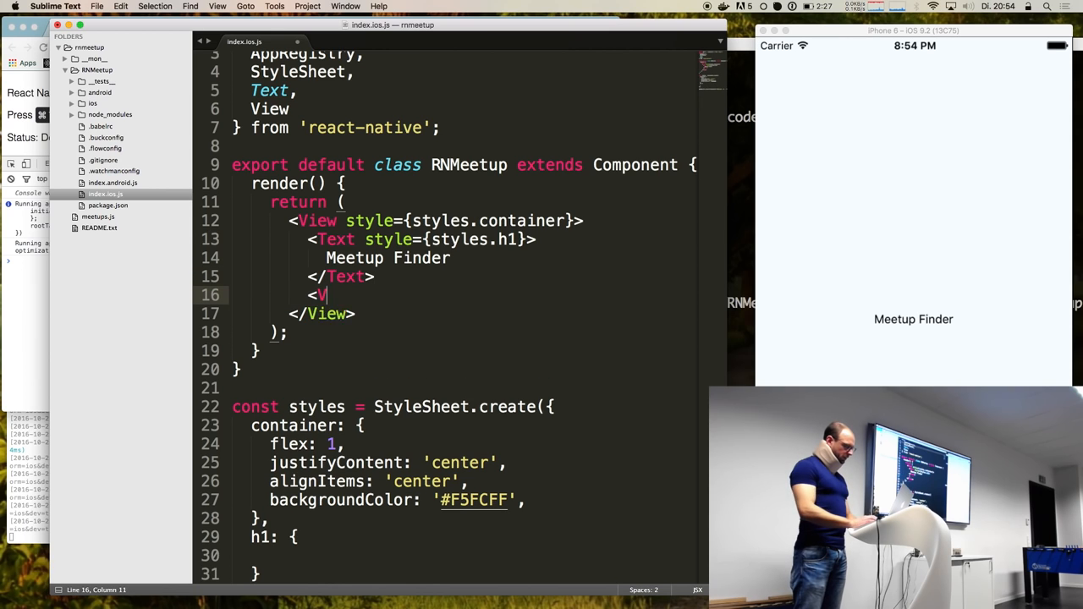